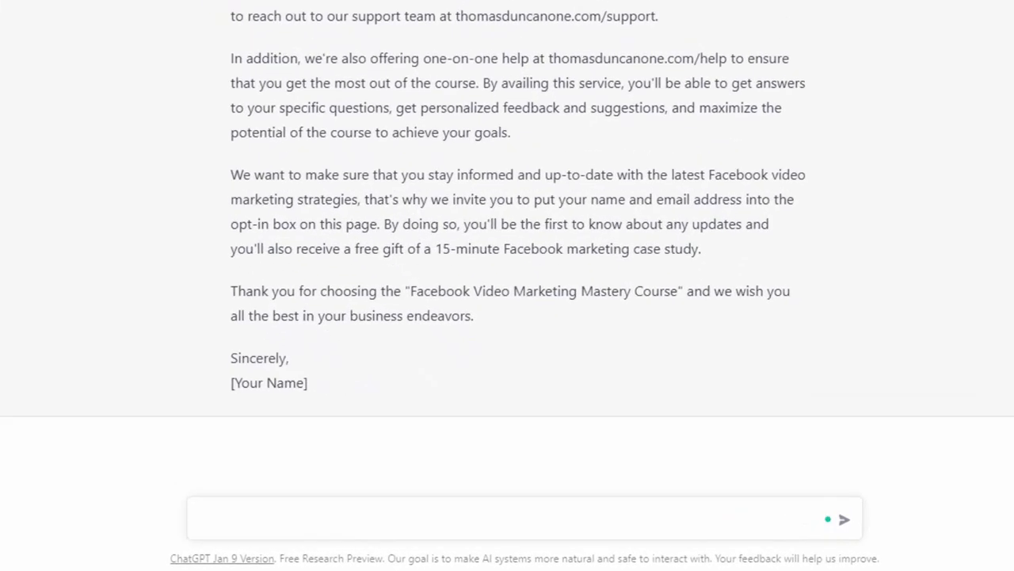
# Ask ChatGPT to list 10 marketing and sales frameworks for writing product emails to customers
pyautogui.write('Please list 10 Marketing and Sales Frameworks for writing emails to customers to sell a digital information product.')
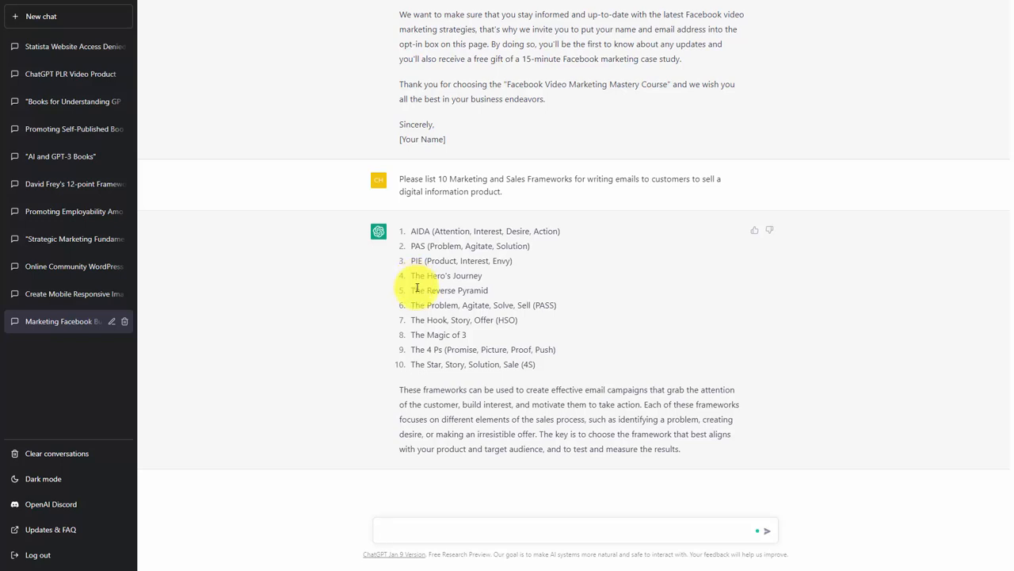
# Scroll through the frameworks reply and start a new prompt for a Hero's Journey email to long-time subscribers
pyautogui.scroll(-3)
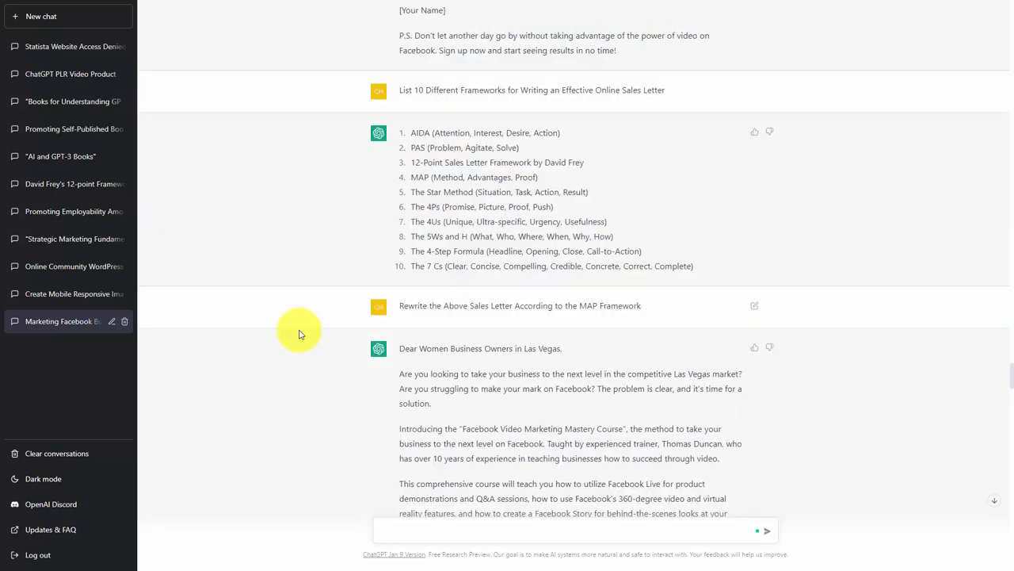
pyautogui.click(570, 529)
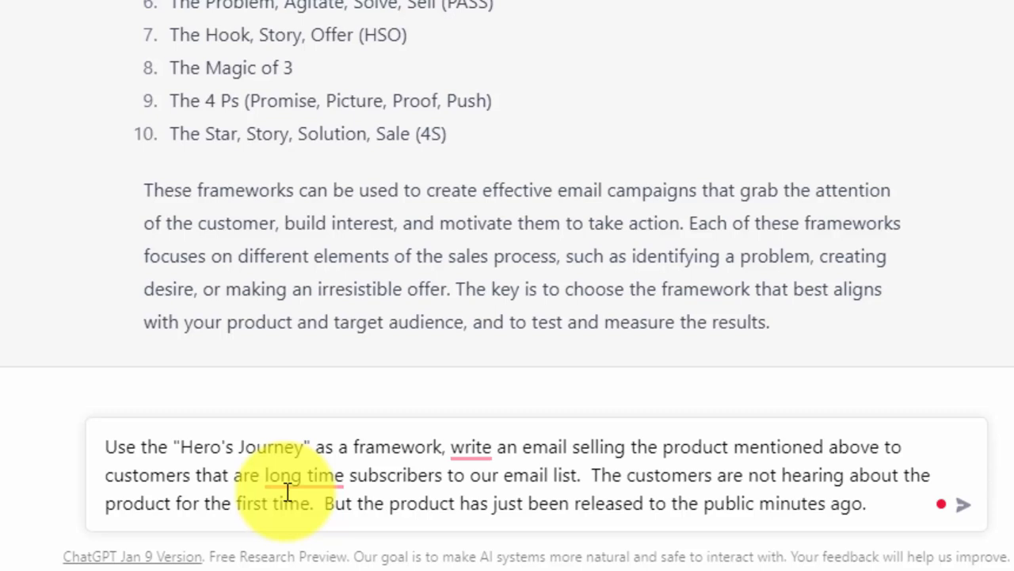
# Send the Hero's Journey sales email request for the newly released product
pyautogui.click(863, 503)
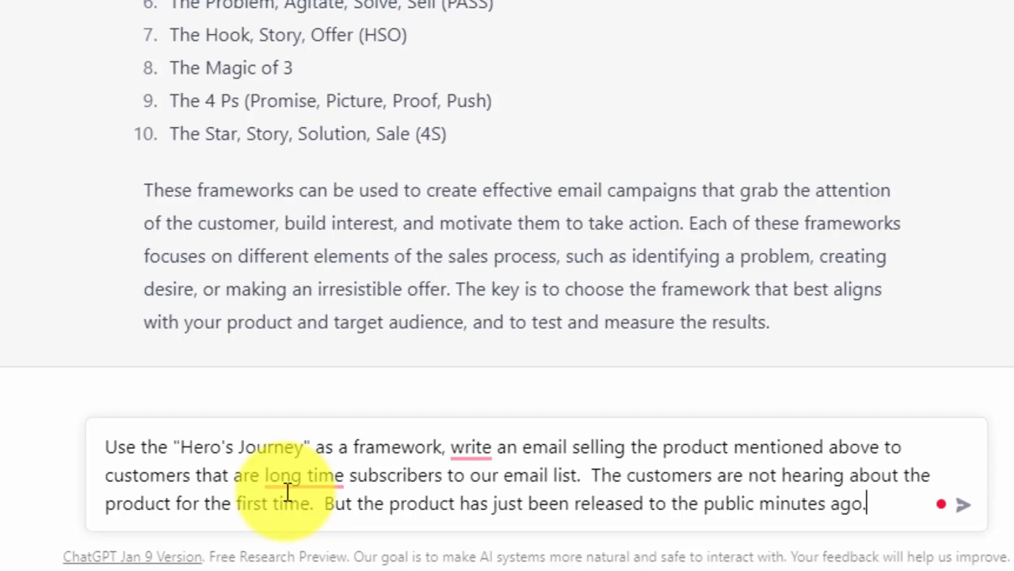
pyautogui.click(964, 504)
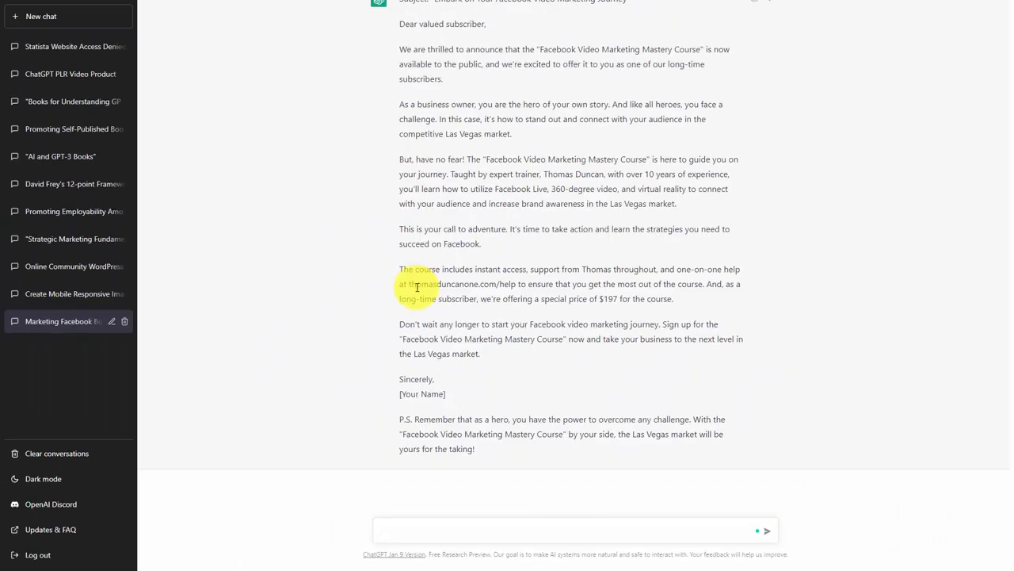
# Send the follow-up: 'write an email selling the product above, but don't mention the price.'
pyautogui.click(570, 530)
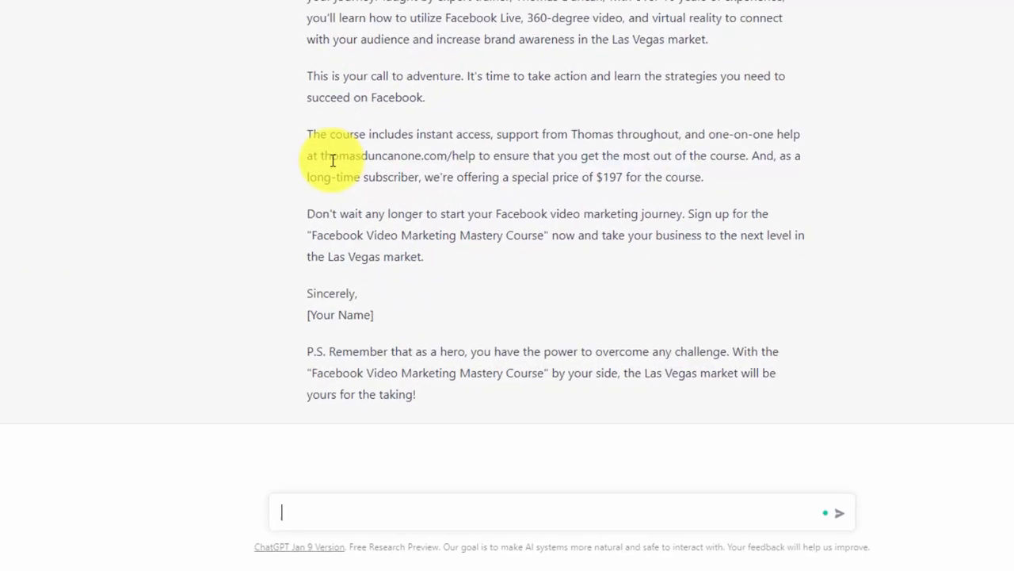
pyautogui.write("write an email selling the product above, but don't mention the price.")
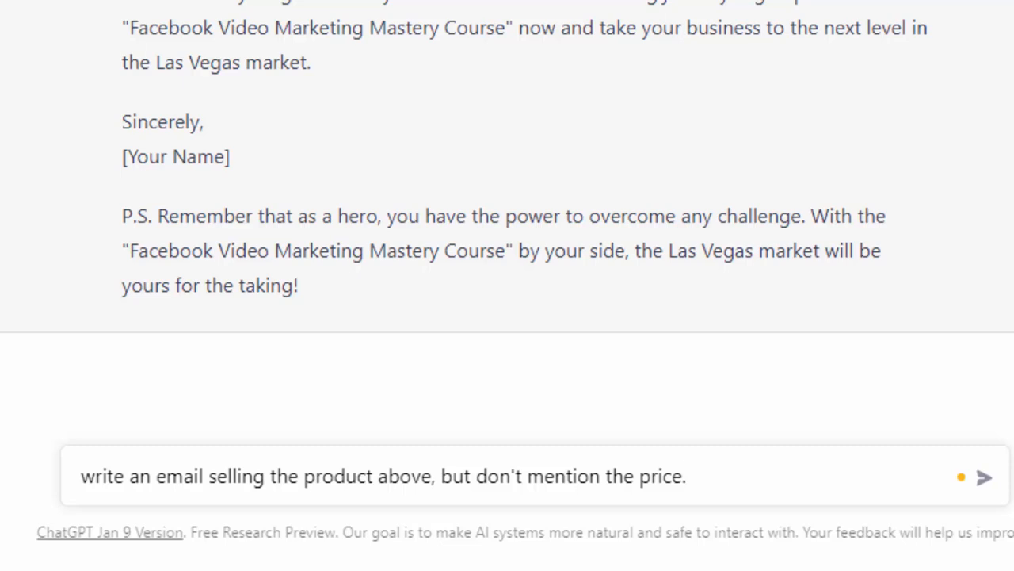
pyautogui.click(985, 476)
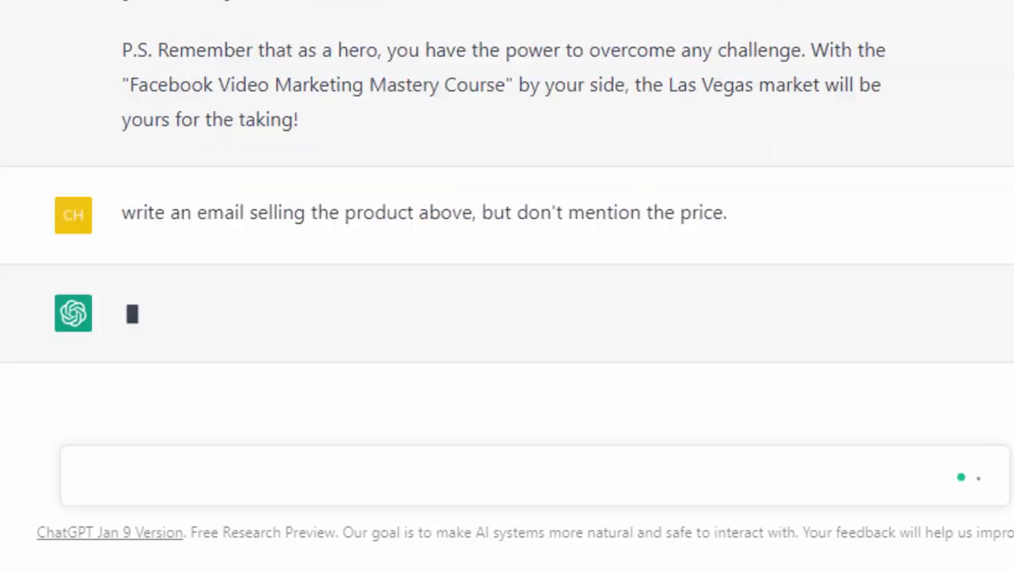